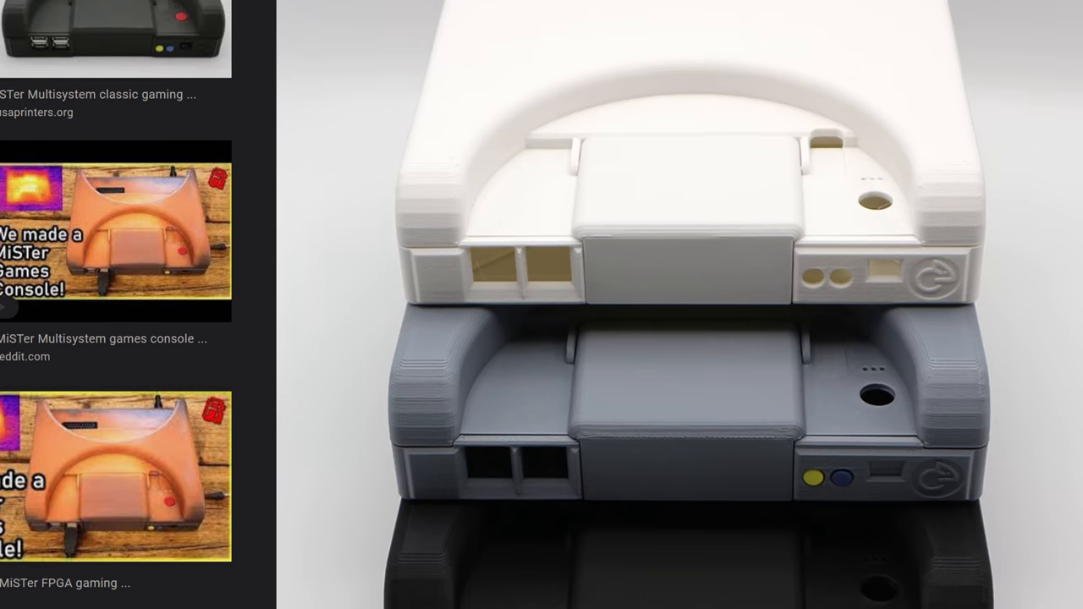
{"action": "scroll", "scroll_direction": "down", "scroll_amount": 3}
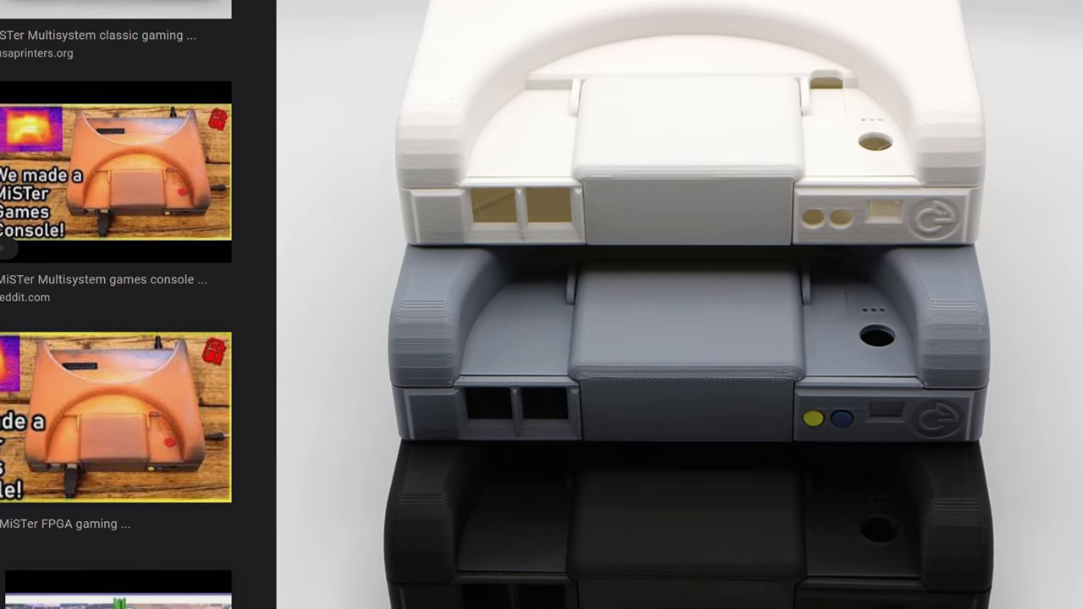